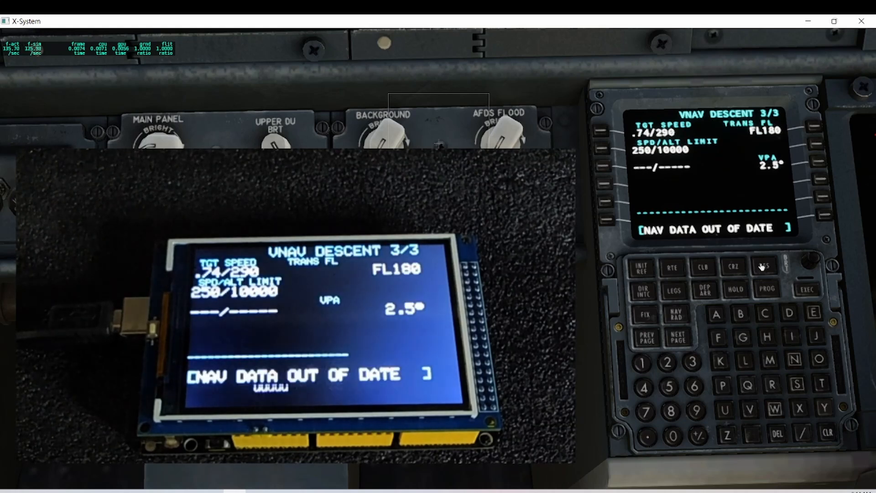
Bring up the progress page, then the INDEX 1/1 page on the CDU and TFT shield.
click(765, 290)
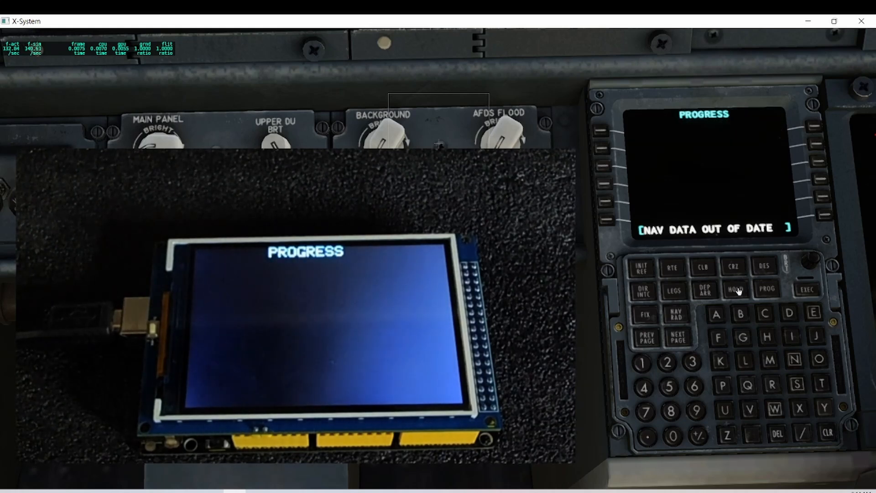
click(642, 266)
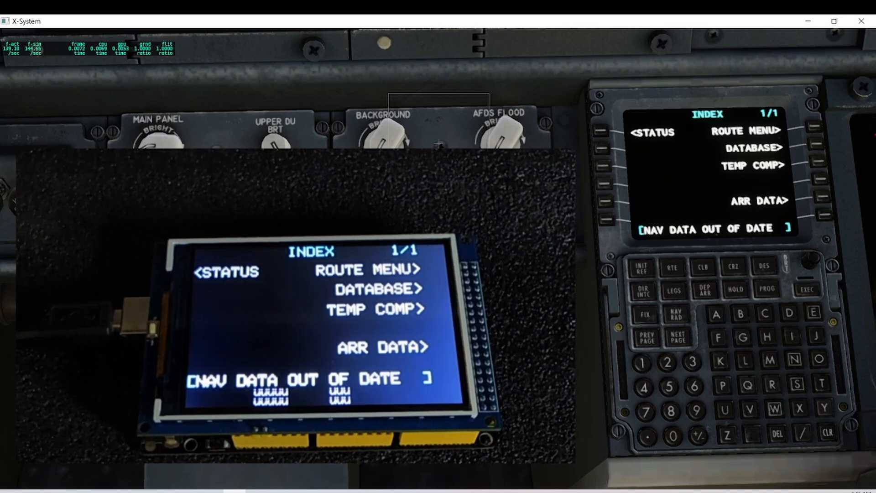
Visit the direct-to page with A's in the scratchpad, then the index and the STATUS page.
click(645, 292)
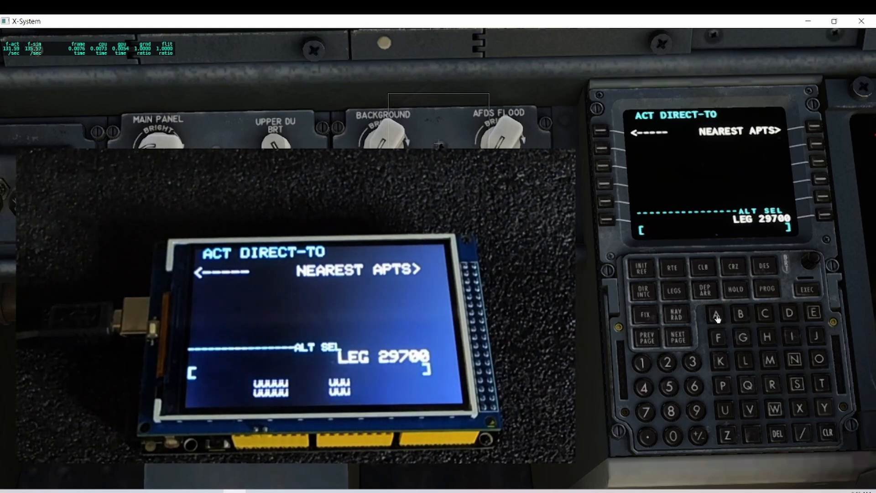
click(715, 313)
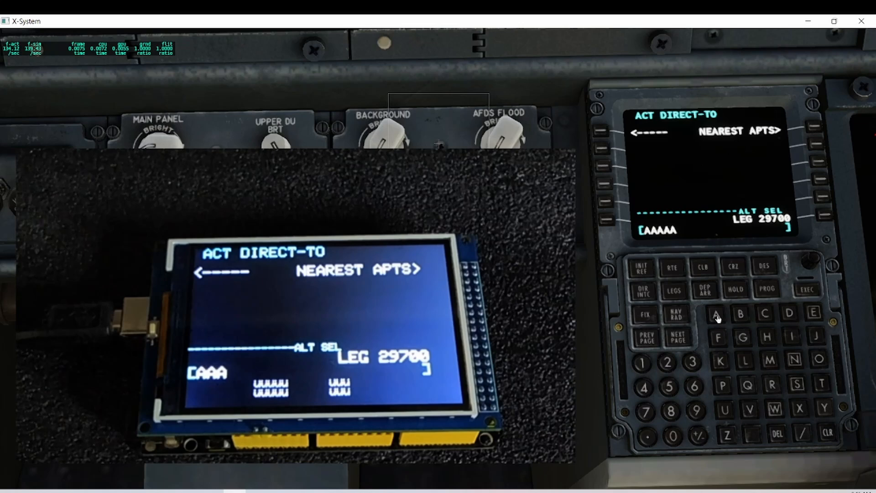
click(766, 289)
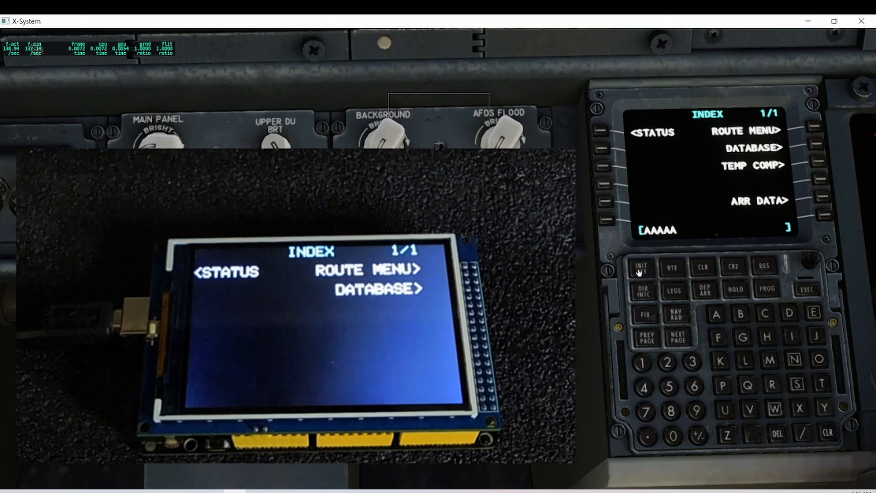
click(602, 132)
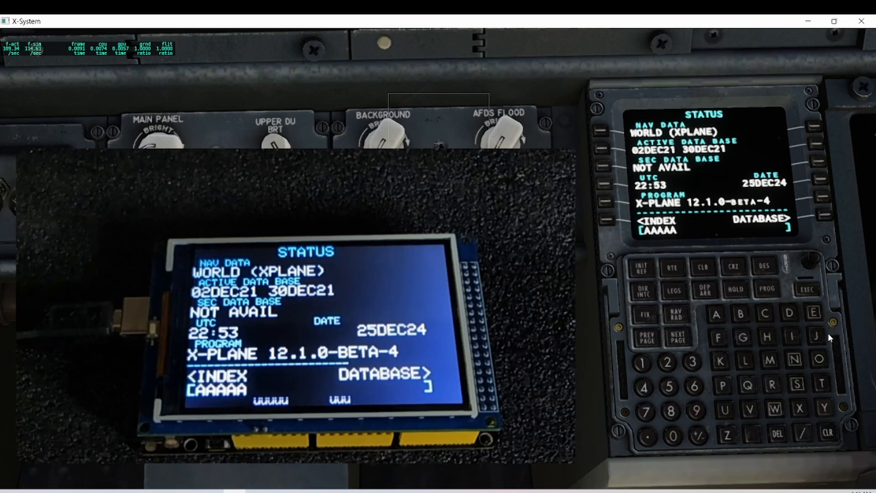
mouse_move(824, 429)
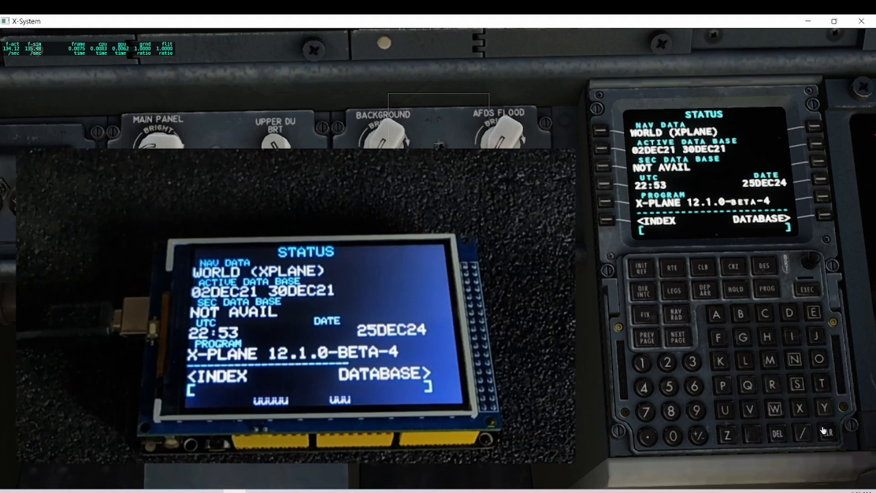
Show the RADIO TUNING page with COM, NAV, ADF and ATC values via NAV RAD.
click(676, 314)
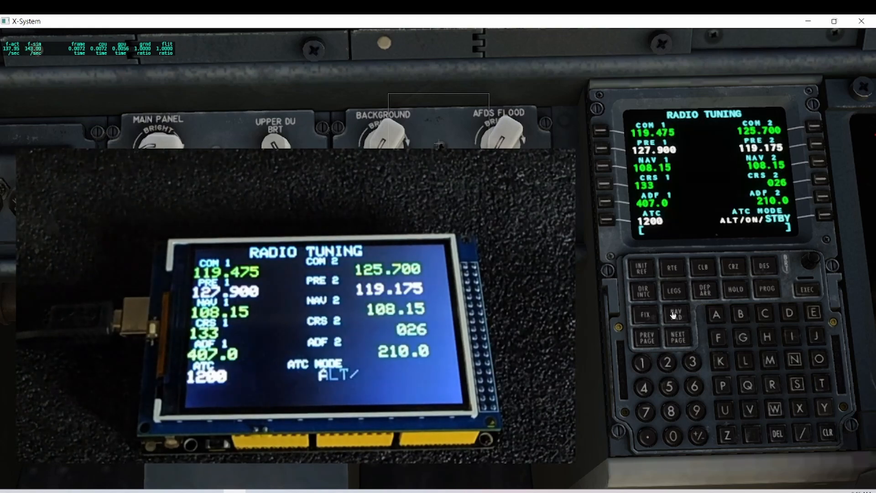
click(486, 368)
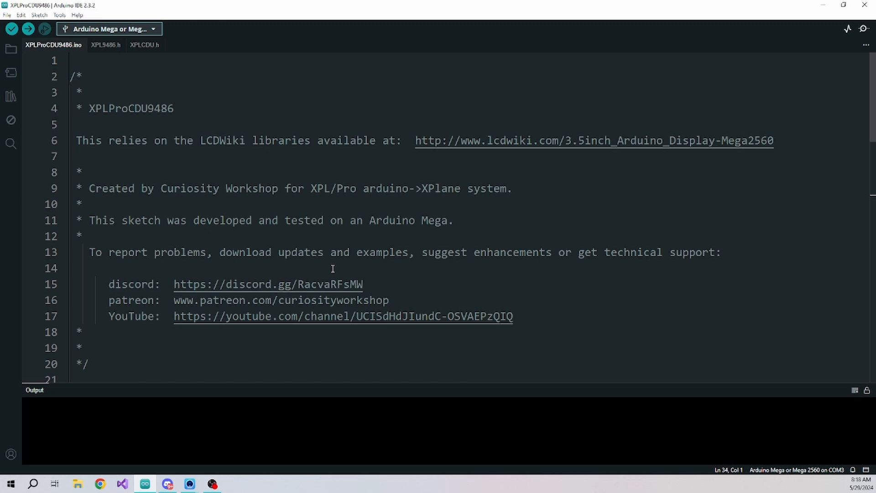
mouse_move(94, 130)
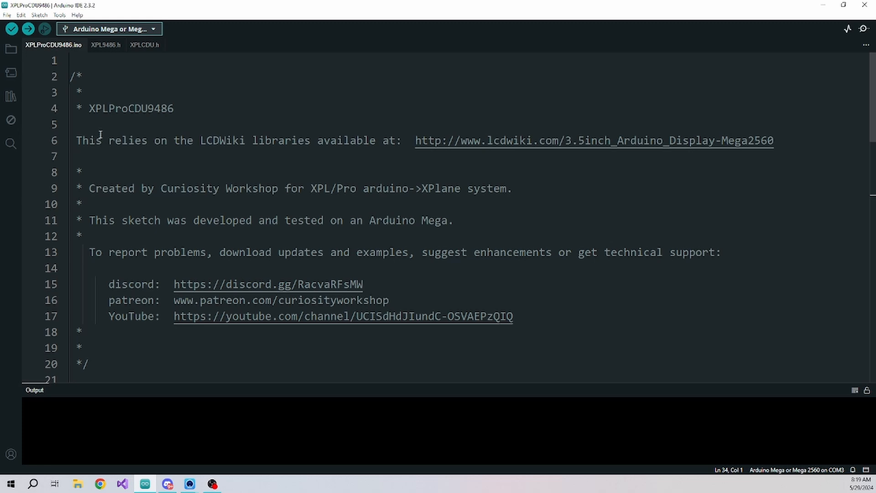
Page through XPLProCDU9486.ino from setup and loop down to xplRegister and xplShutdown.
scroll(down, 3)
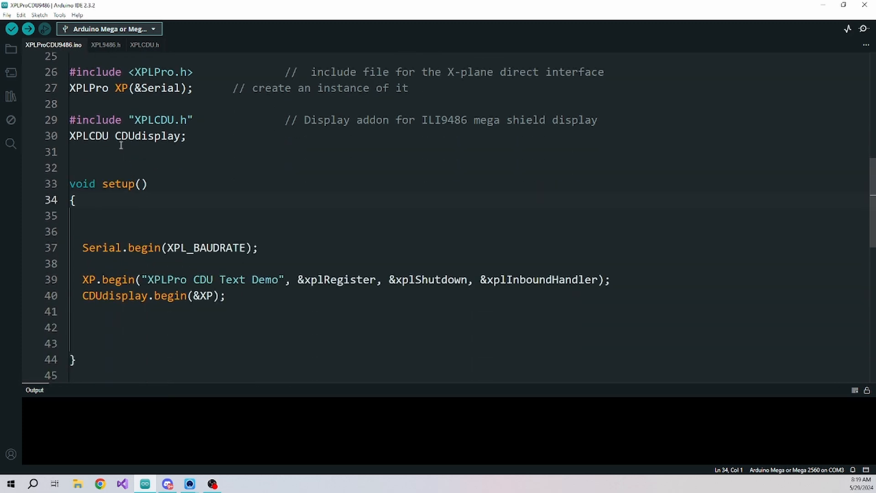
mouse_move(88, 136)
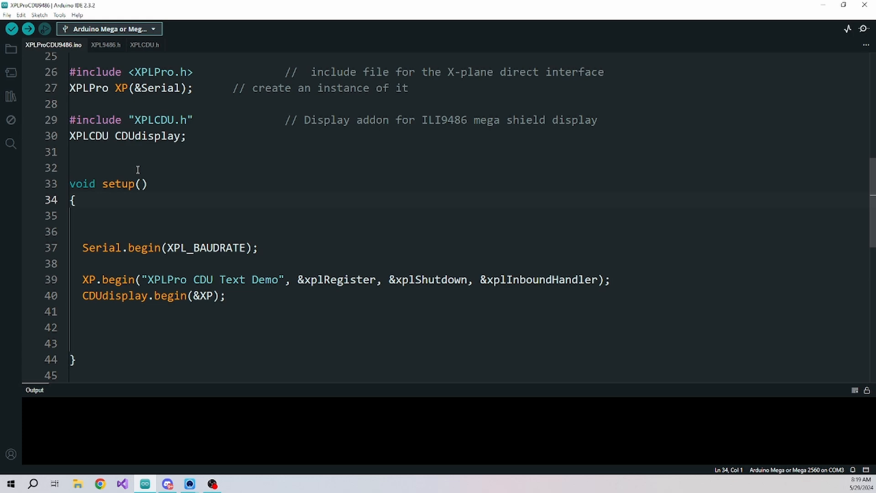
mouse_move(178, 168)
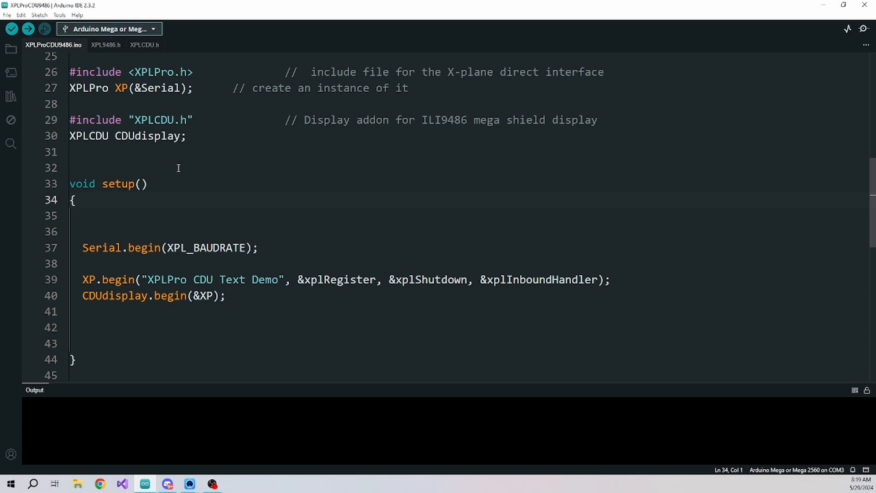
scroll(down, 3)
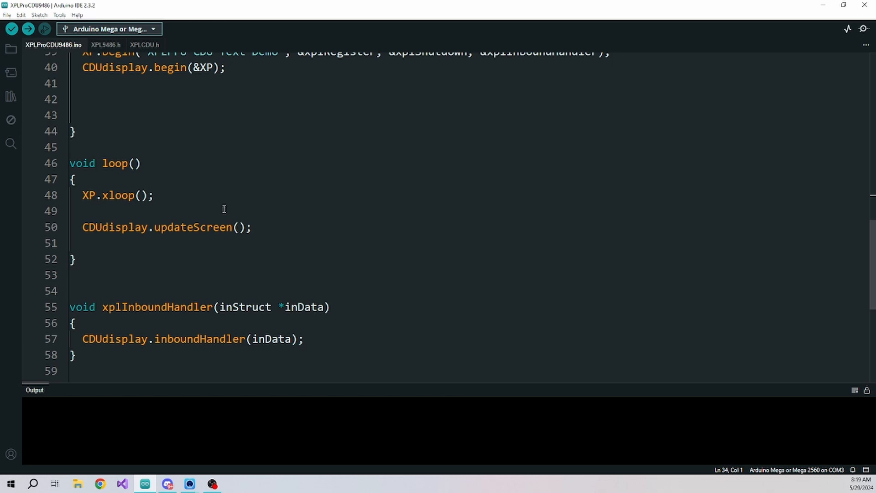
scroll(down, 3)
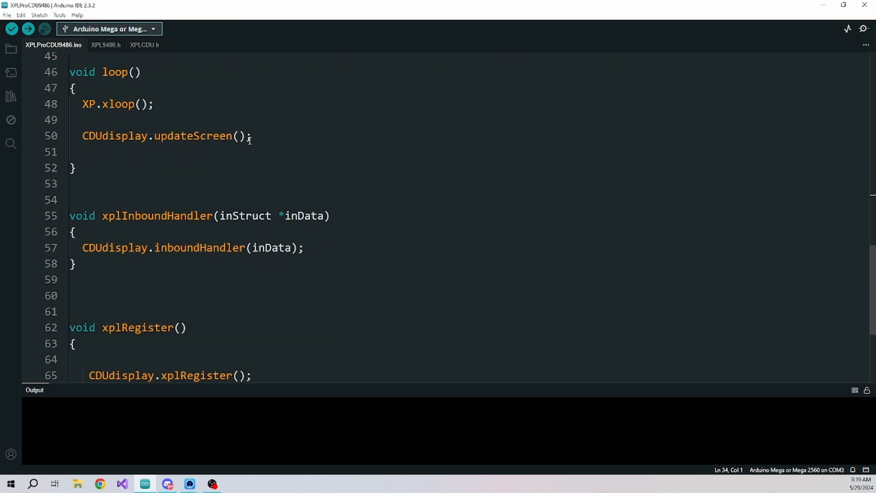
mouse_move(271, 185)
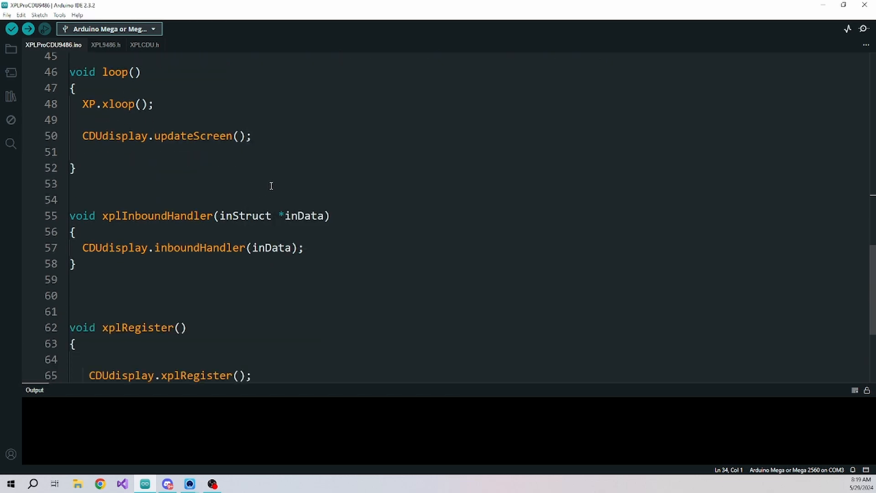
mouse_move(273, 135)
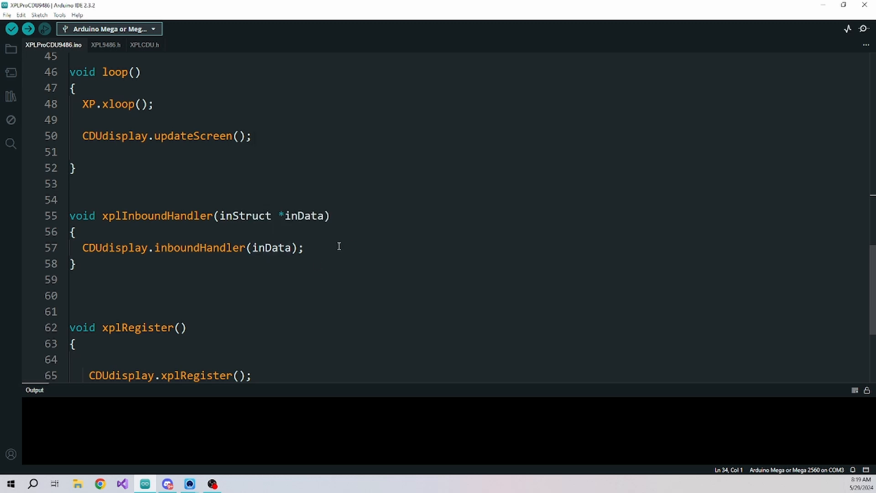
scroll(down, 3)
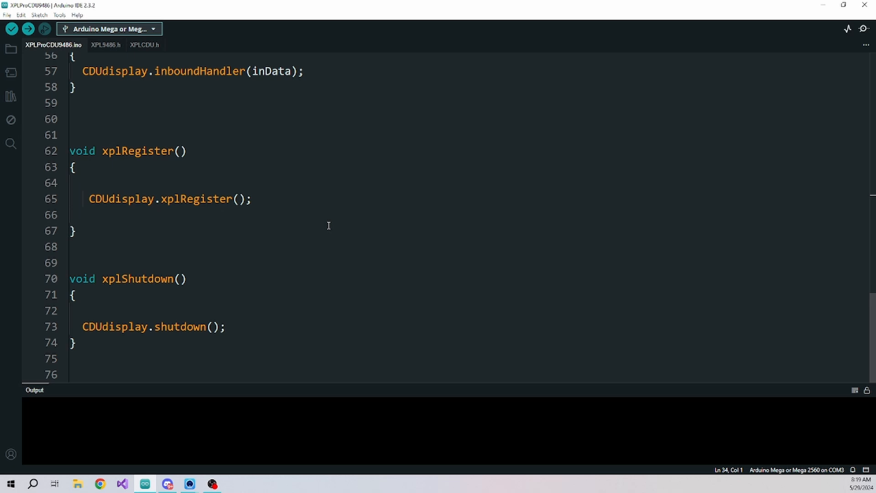
mouse_move(233, 97)
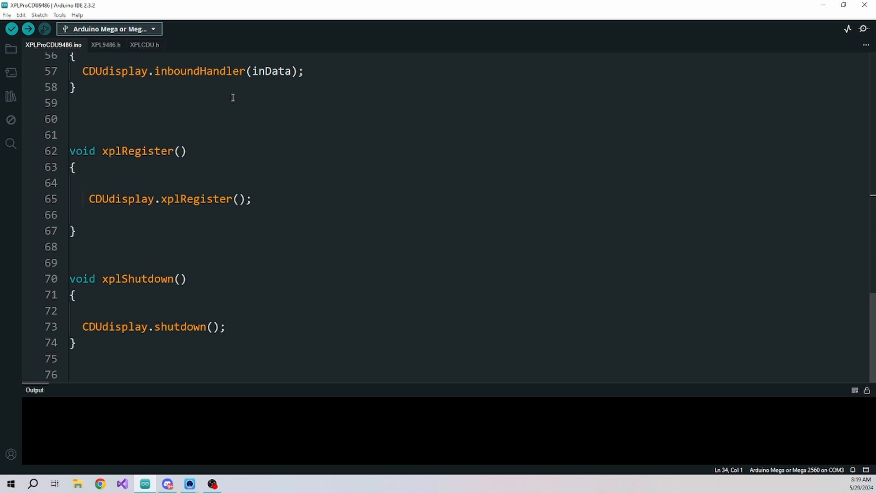
mouse_move(106, 45)
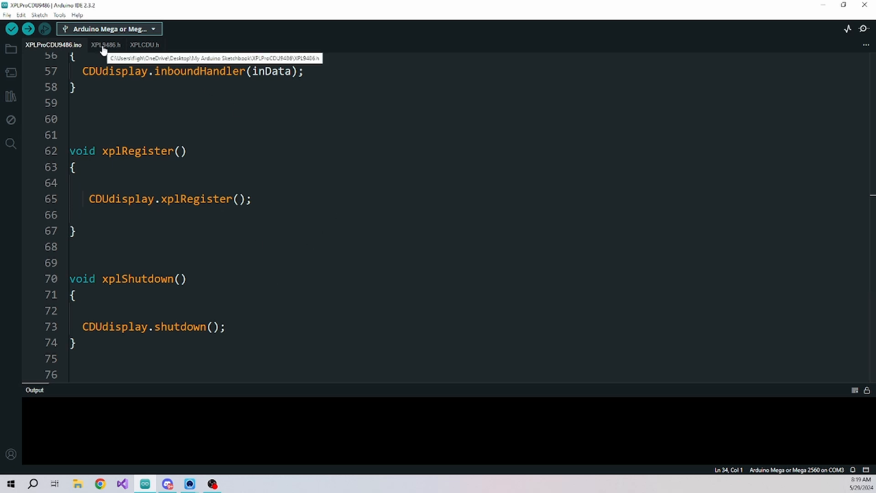
mouse_move(148, 51)
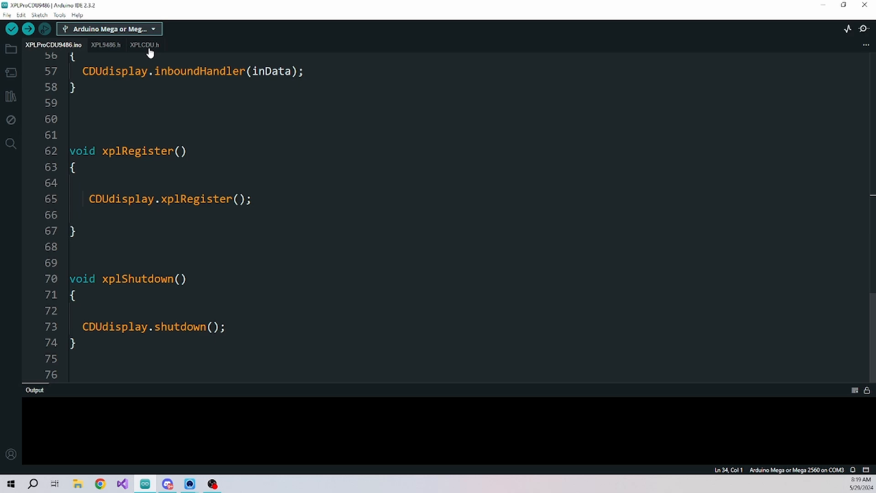
Review XPLCDU.h's xplRegister dataref registrations, shutdown and processLineText code.
click(144, 45)
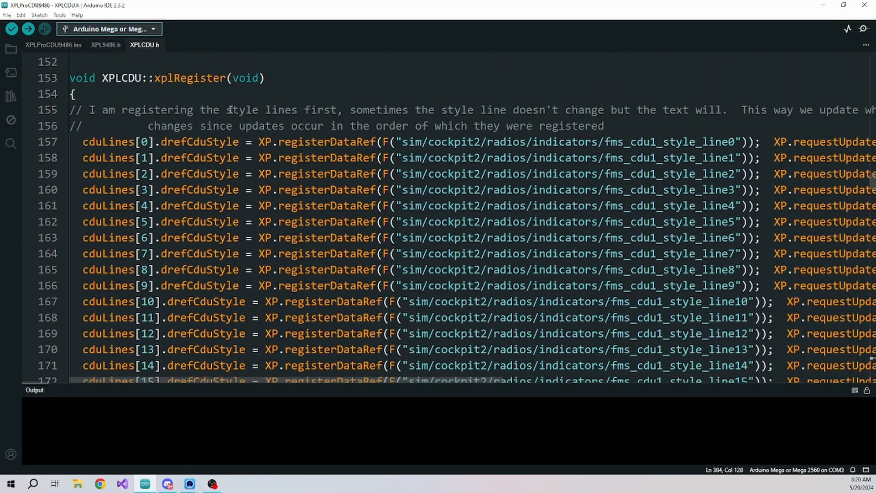
scroll(down, 3)
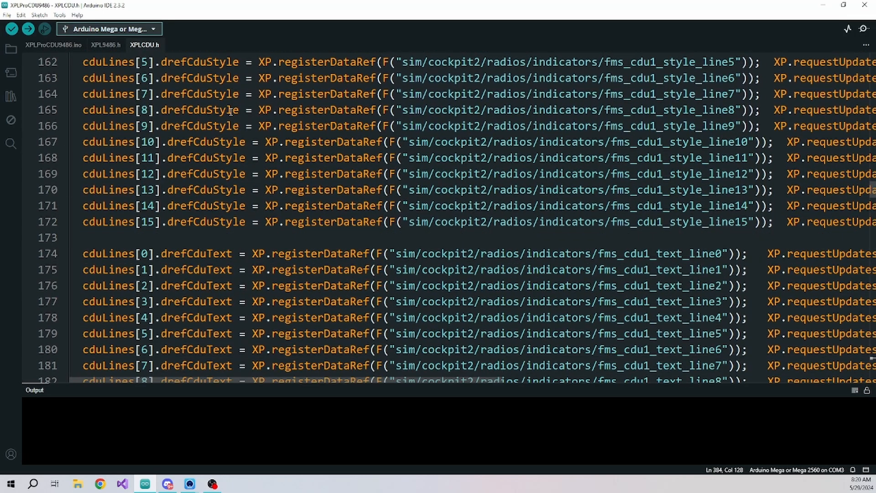
scroll(down, 3)
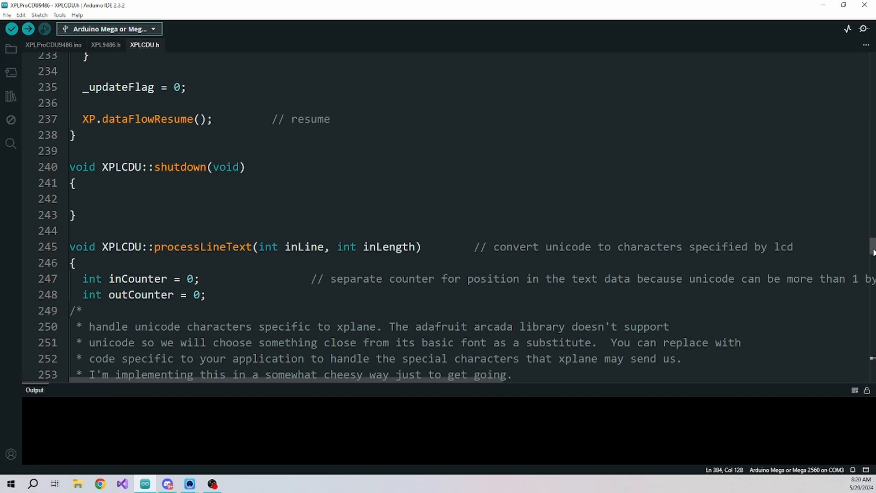
scroll(up, 3)
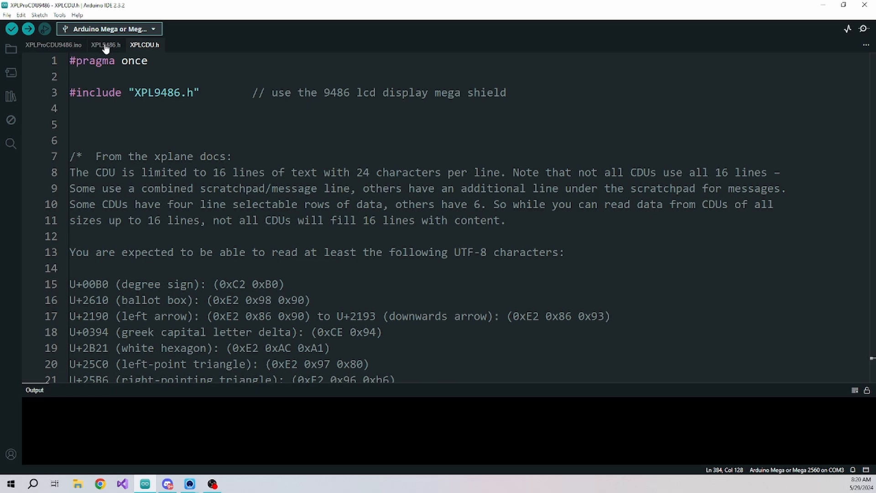
Mark the LCDdisplay public declarations, begin through clear (lines 125–132), in XPL9486.h.
click(105, 45)
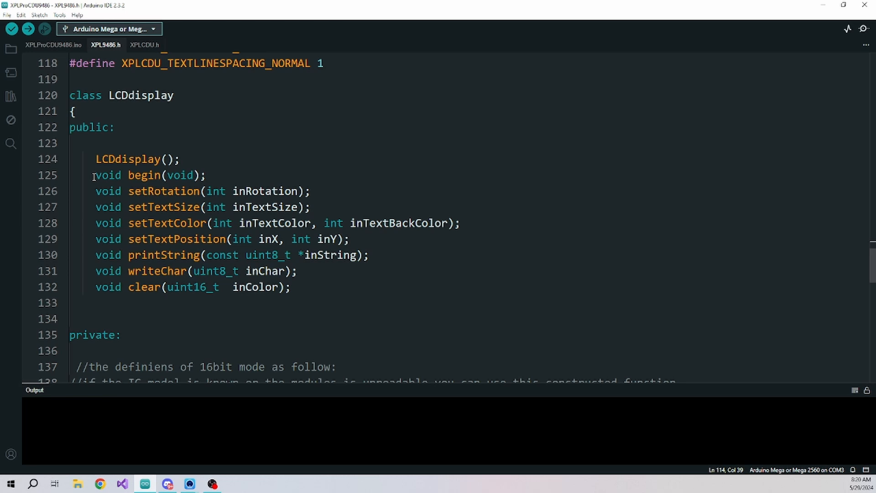
drag(94, 175, 282, 207)
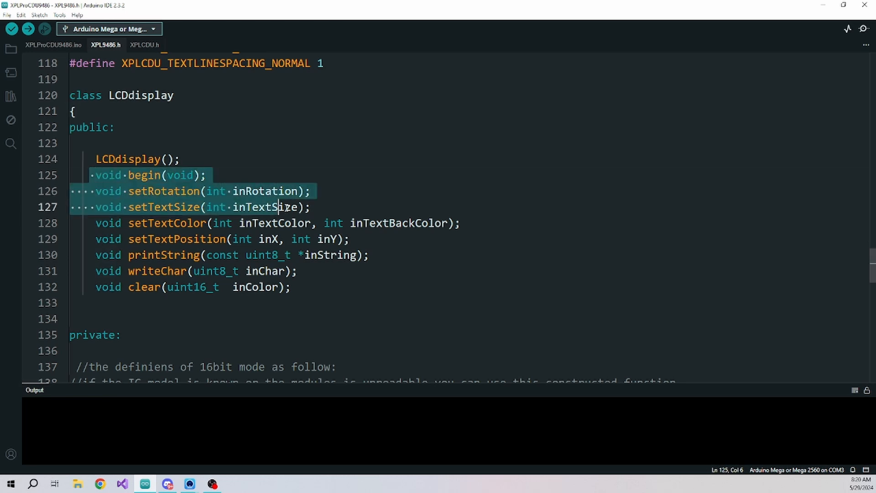
click(289, 287)
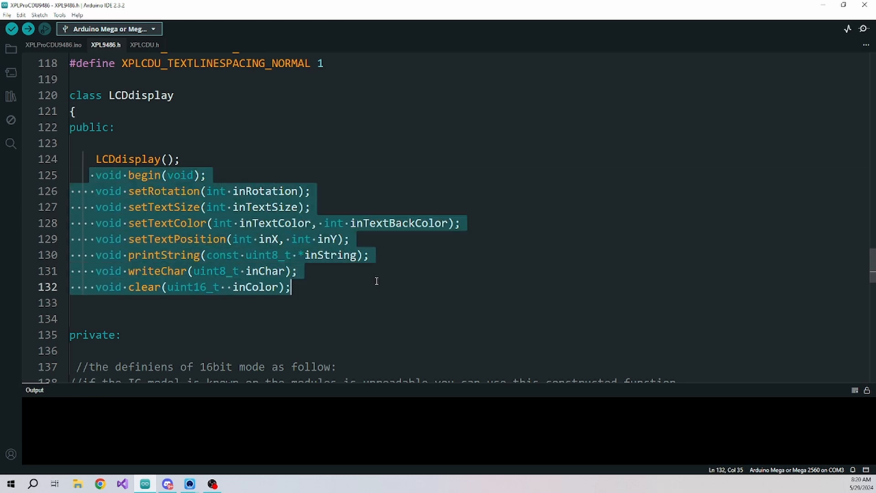